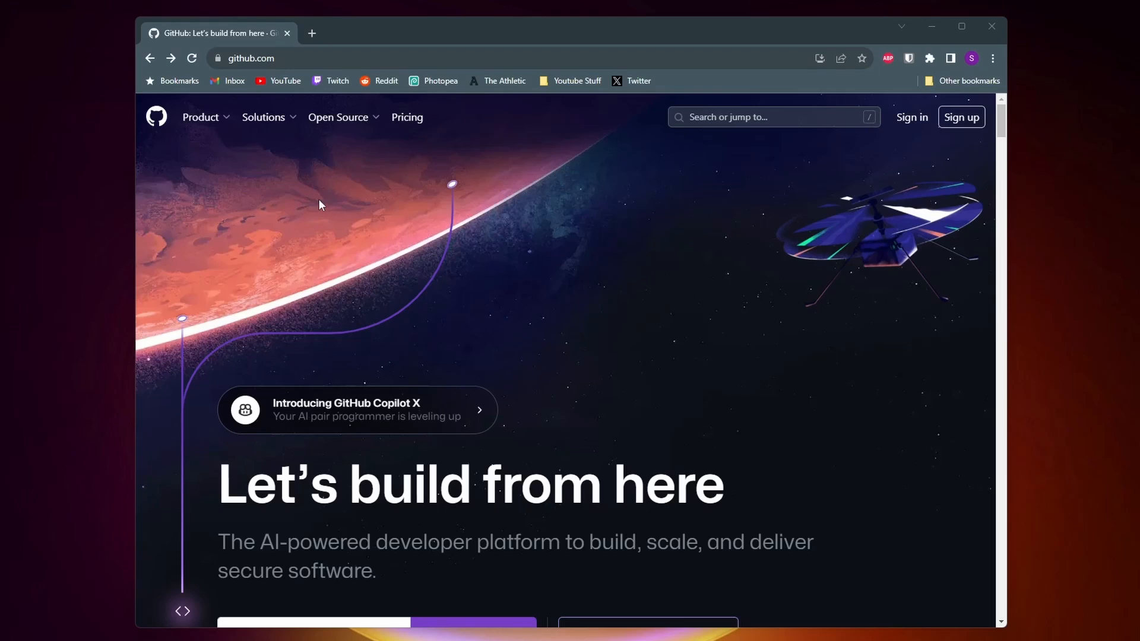
- Go to GitHub's account sign-up page from the header's Sign up link
click(337, 117)
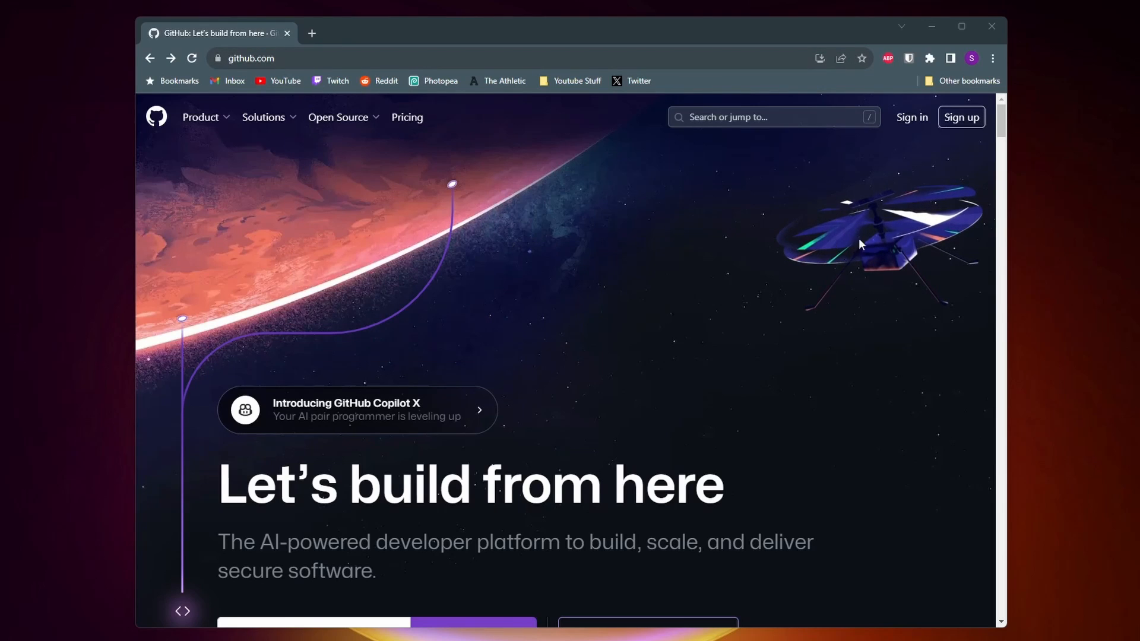
click(961, 117)
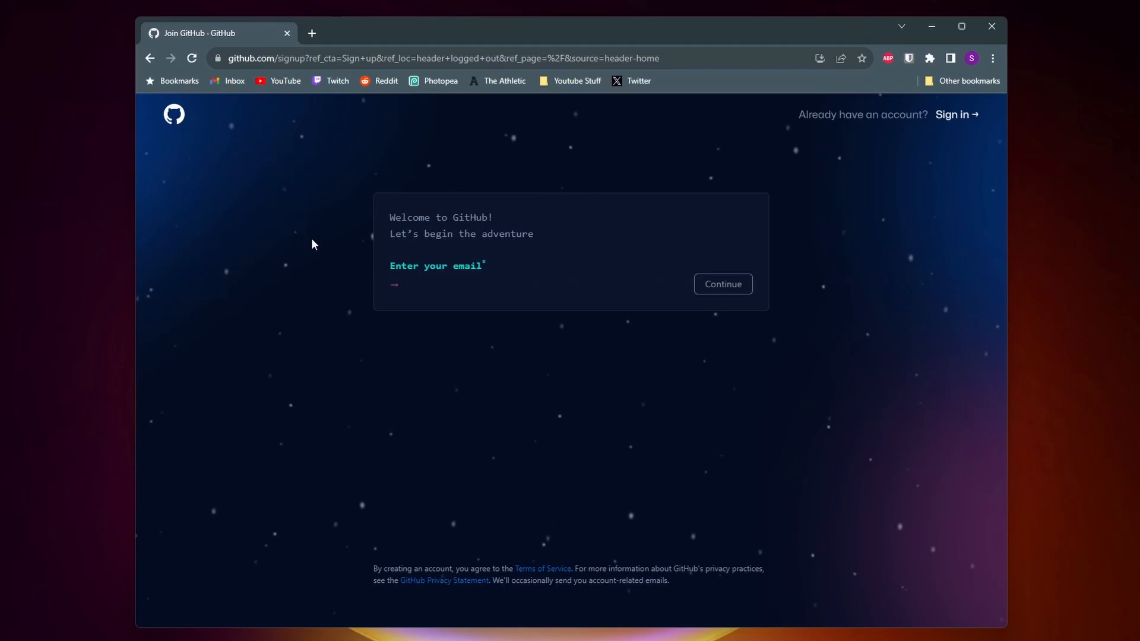
mouse_move(444, 437)
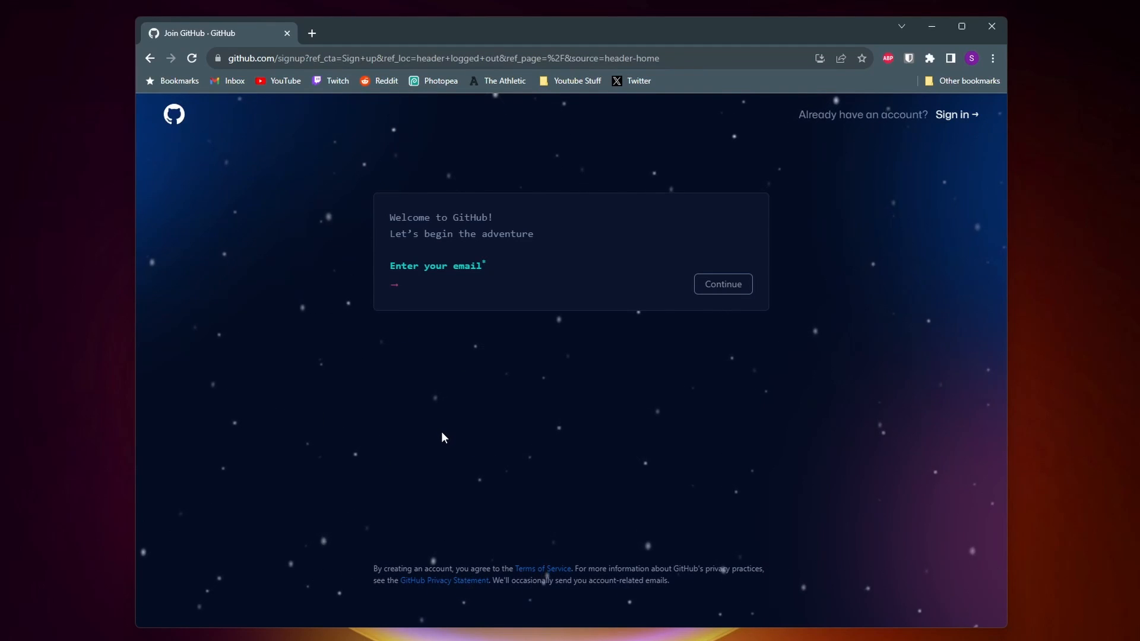
mouse_move(426, 333)
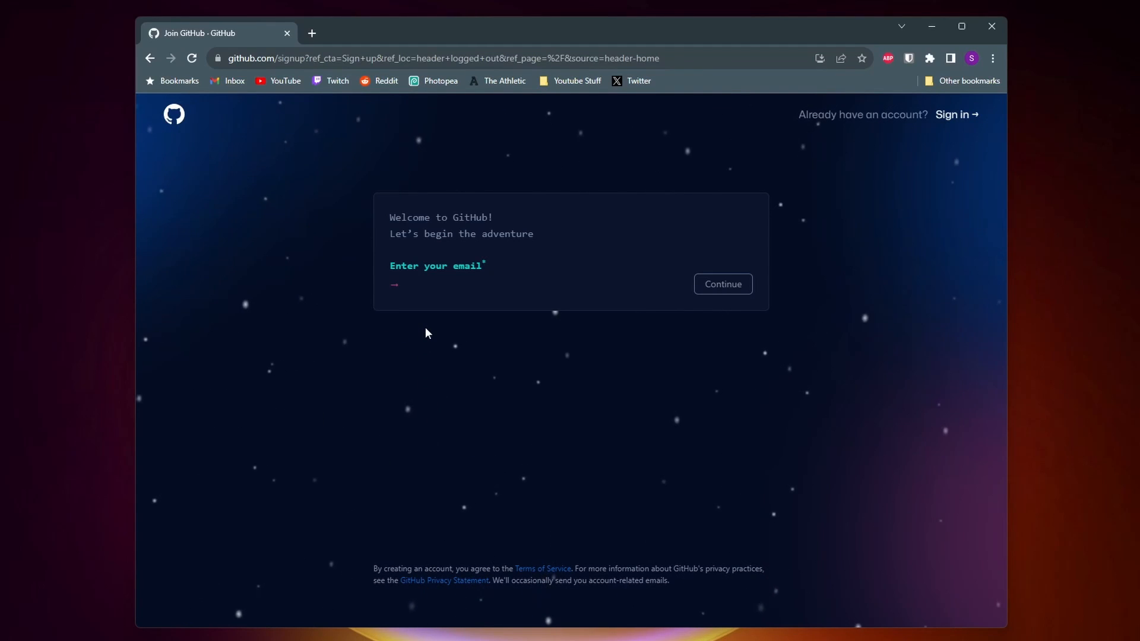
- Submit the sign-up details with username 'swiftnesstutorials' and start the verification puzzle
click(722, 284)
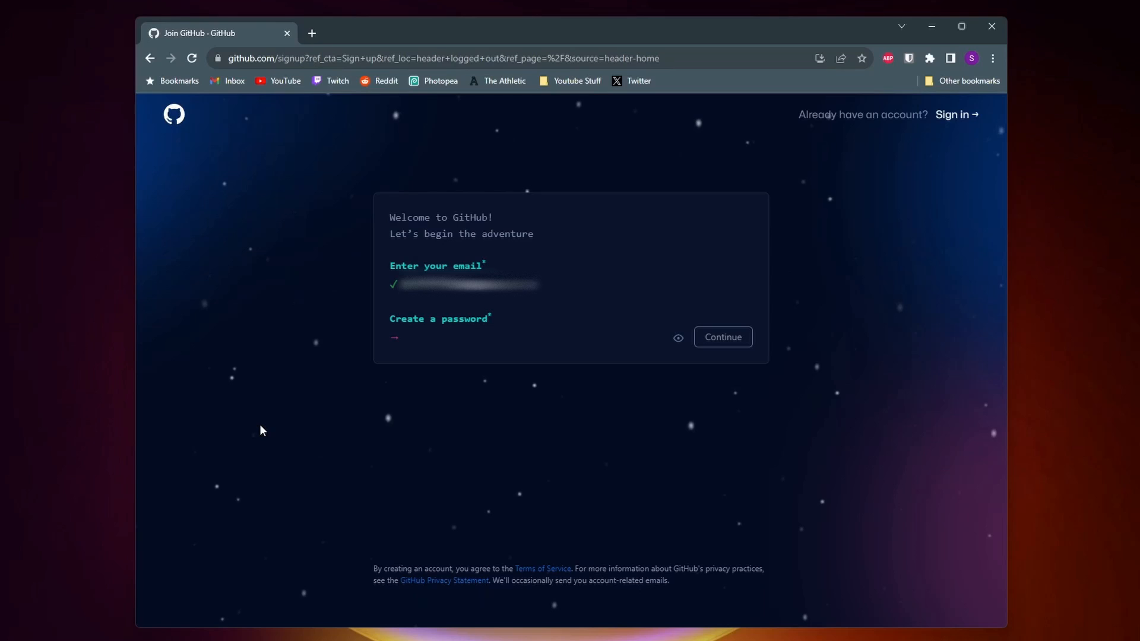
text(swiftnesstutorials)
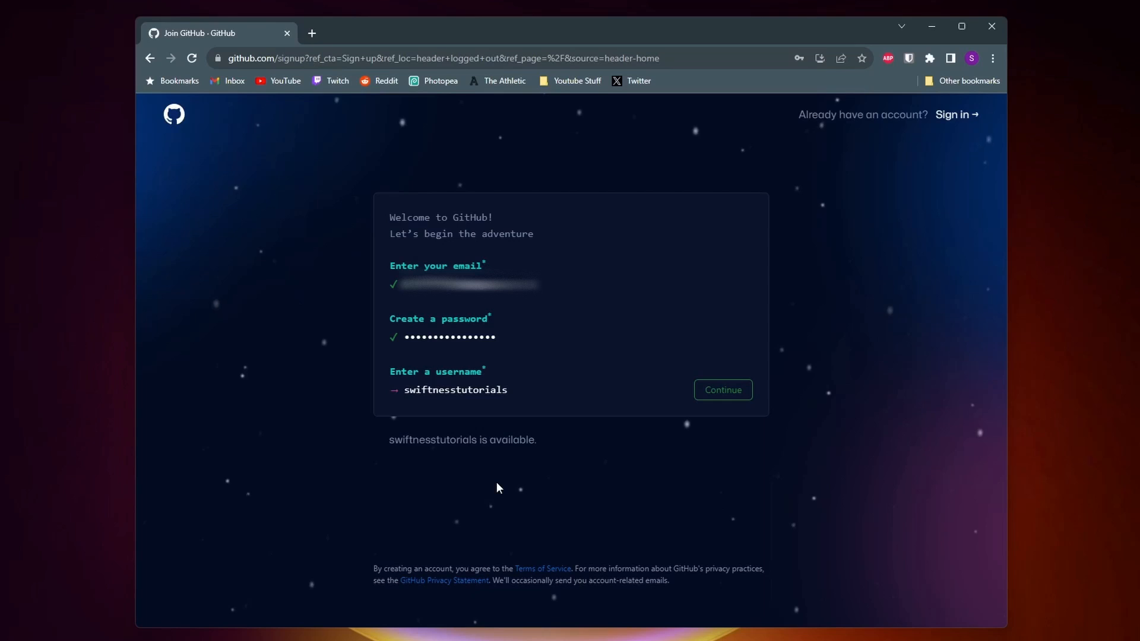
click(722, 389)
text(n)
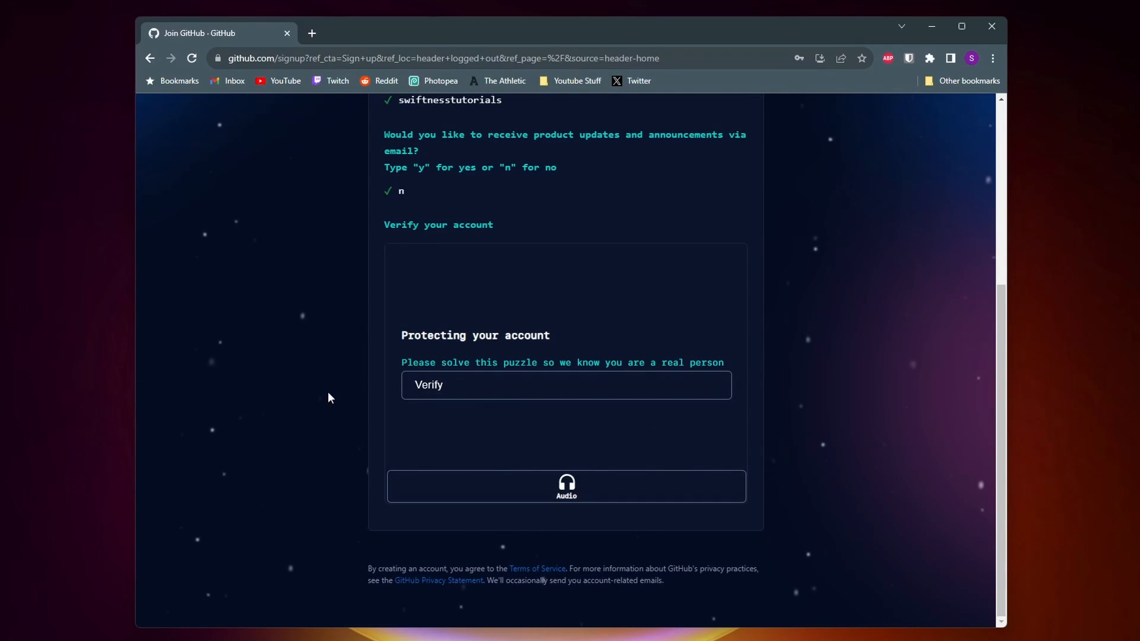
click(565, 385)
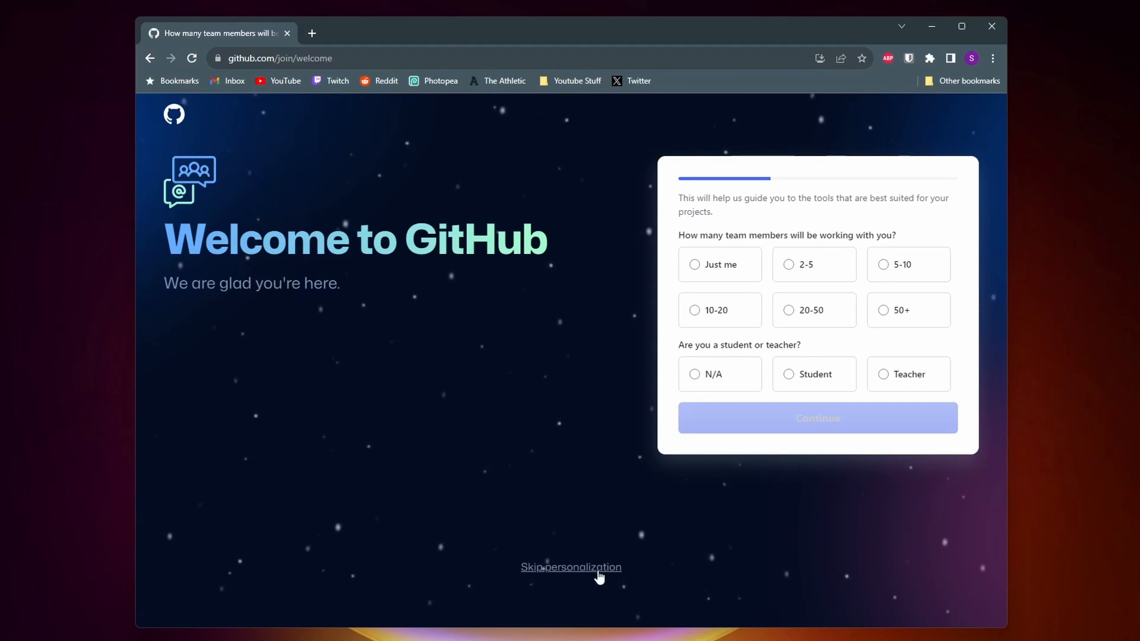
- Skip personalization and choose 'Your profile' from the avatar menu
click(570, 567)
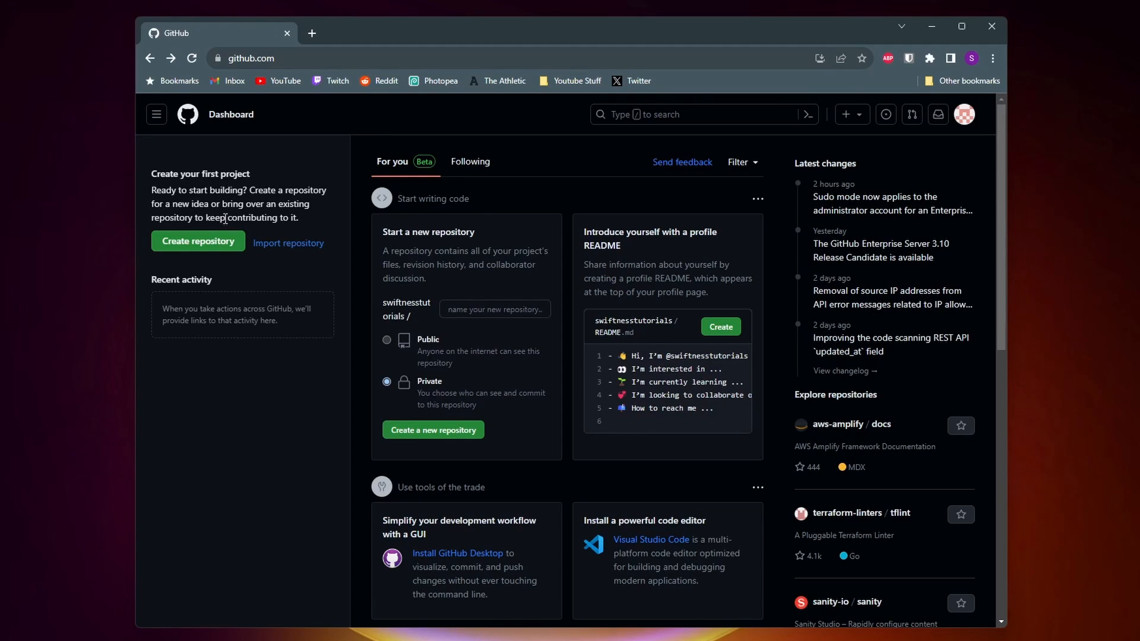
click(698, 114)
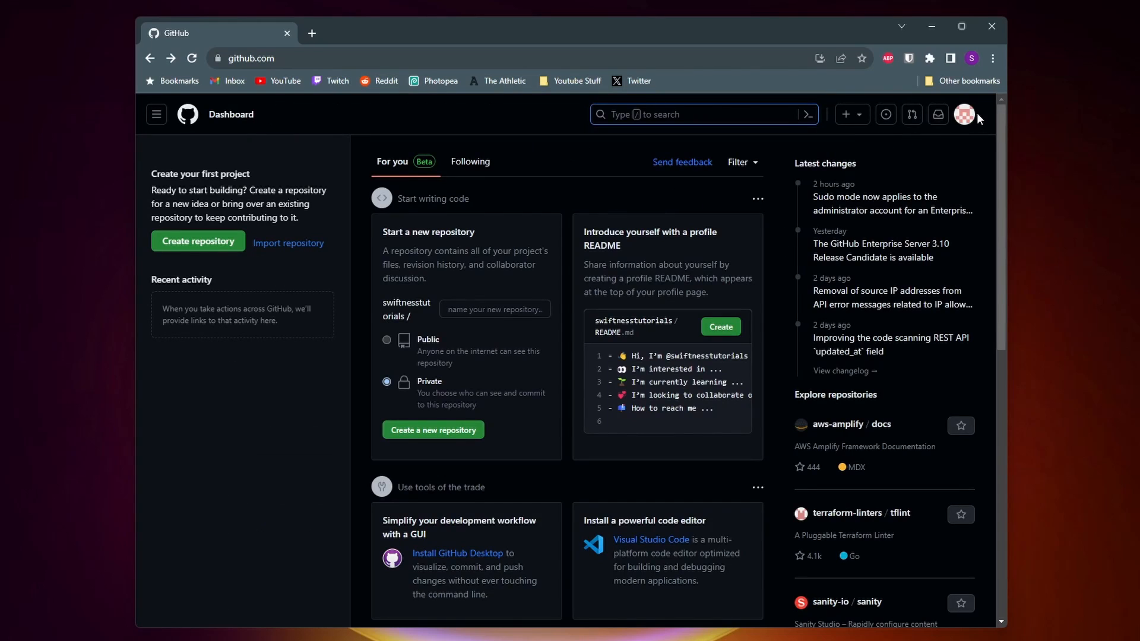
click(964, 114)
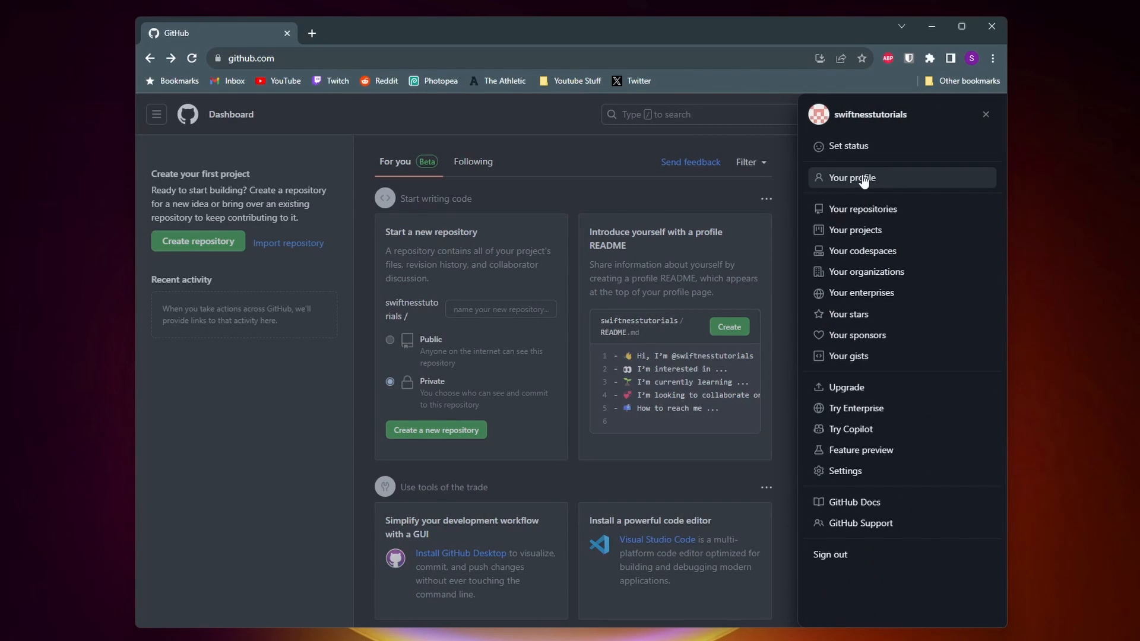
click(850, 178)
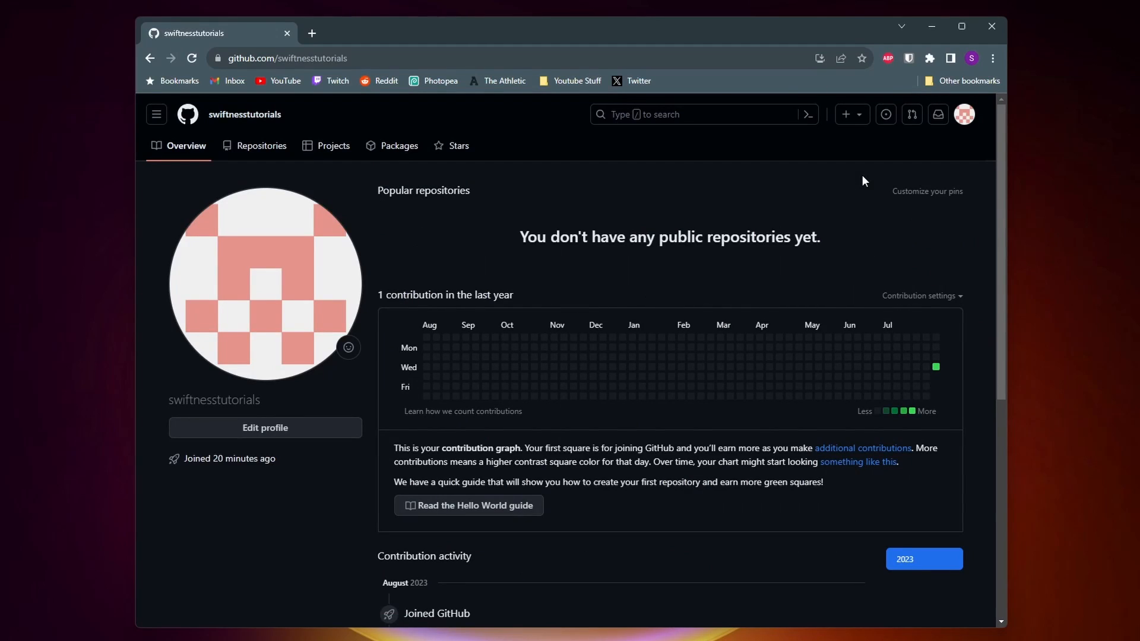